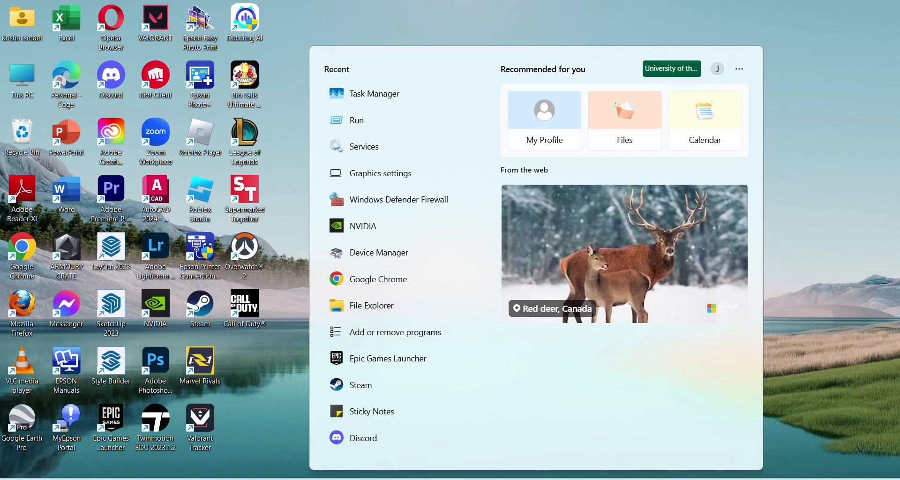
Step: Search 'developer' in Start, switch Developer Mode on, and return to the desktop
{"action": "type", "text": "develope"}
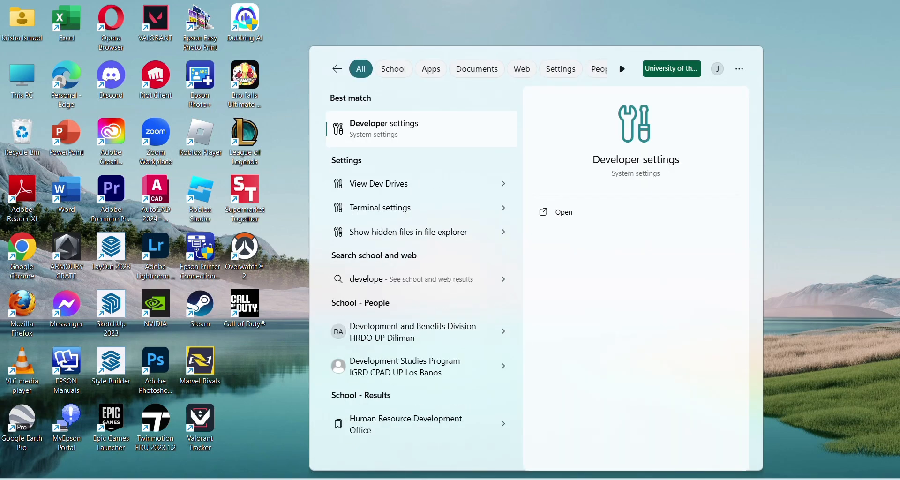
{"action": "left_click", "coordinate": [563, 212]}
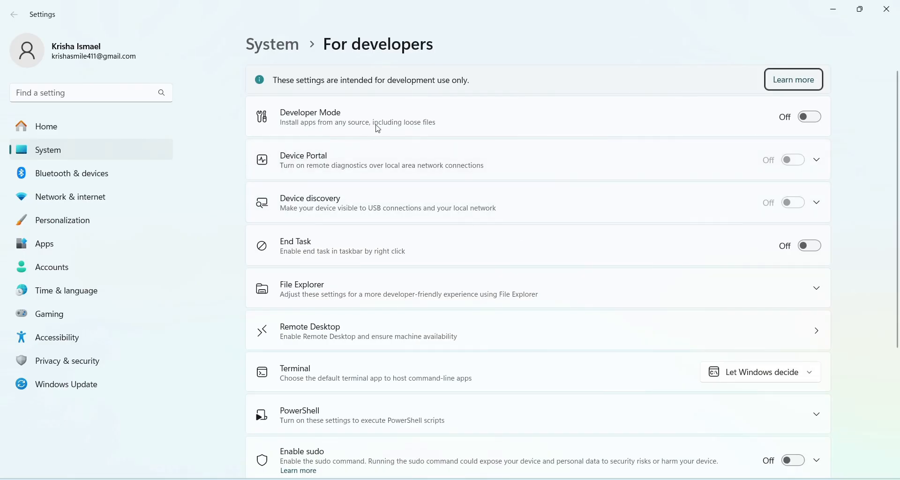
{"action": "left_click", "coordinate": [809, 117]}
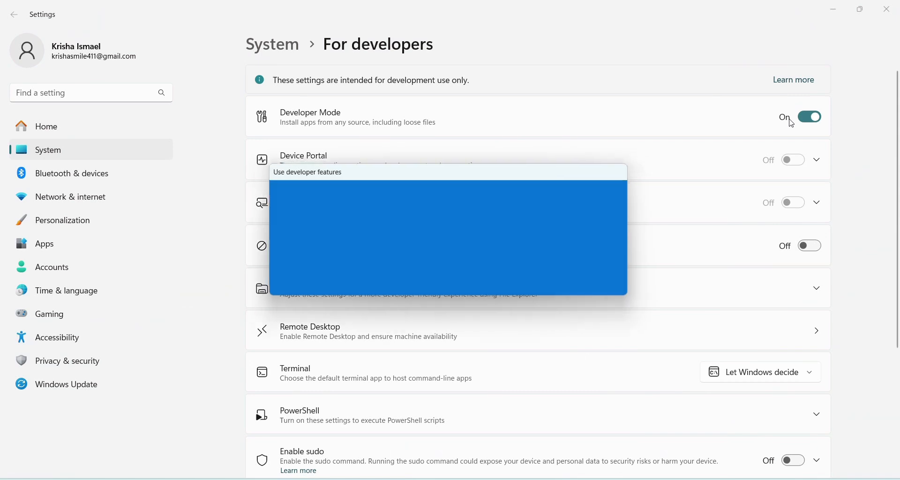
{"action": "left_click", "coordinate": [810, 117]}
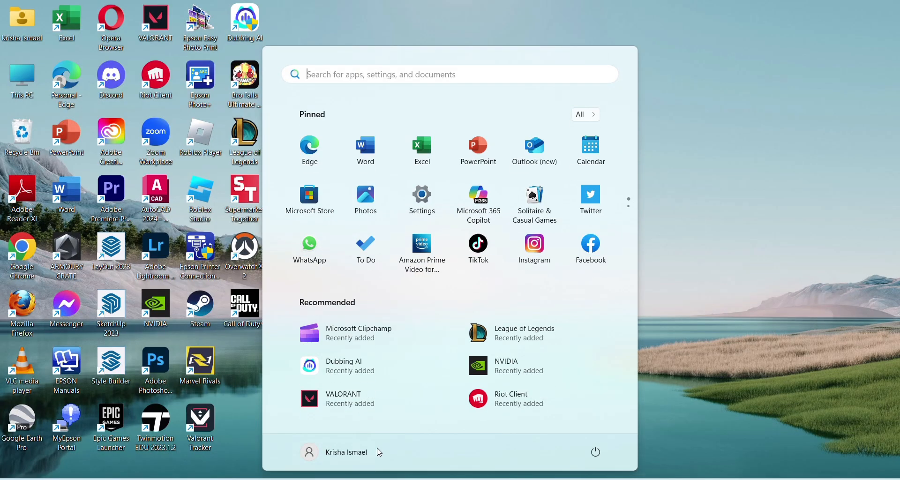
{"action": "left_click", "coordinate": [595, 452]}
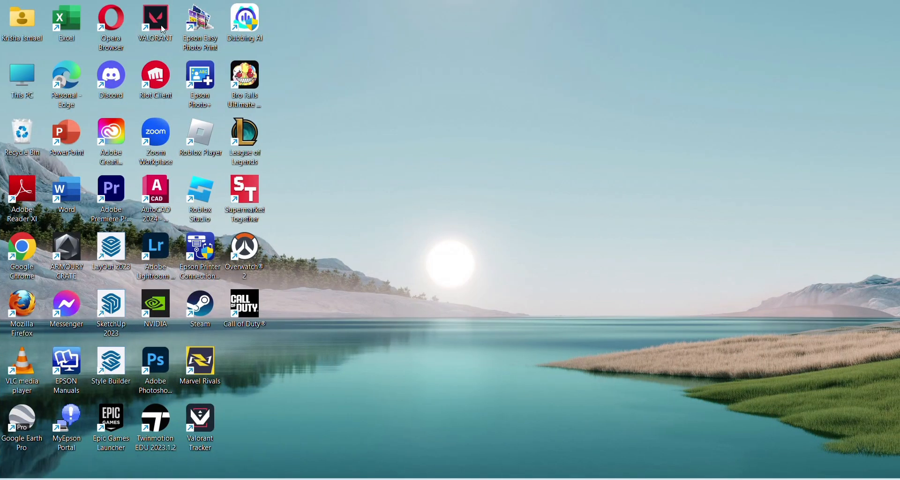
Step: Give the VALORANT shortcut Windows 8 compatibility, administrator rights, and disabled fullscreen optimizations
{"action": "right_click", "coordinate": [155, 23]}
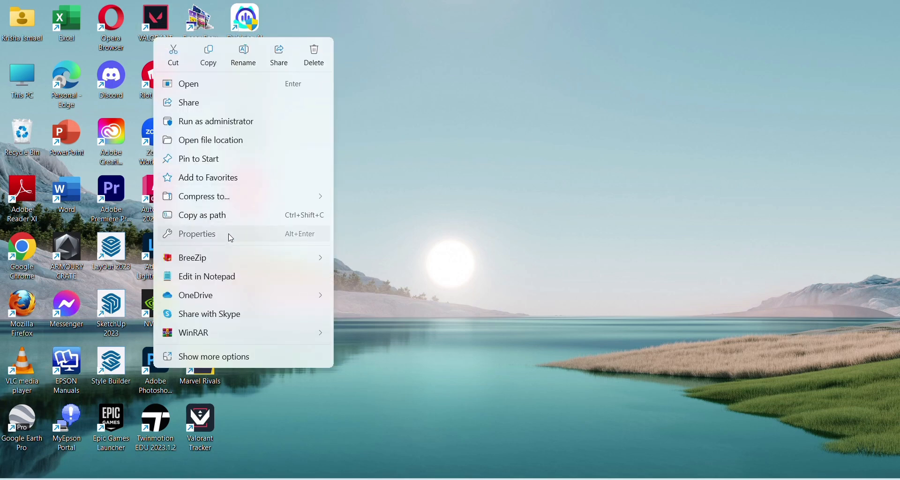
{"action": "left_click", "coordinate": [197, 234]}
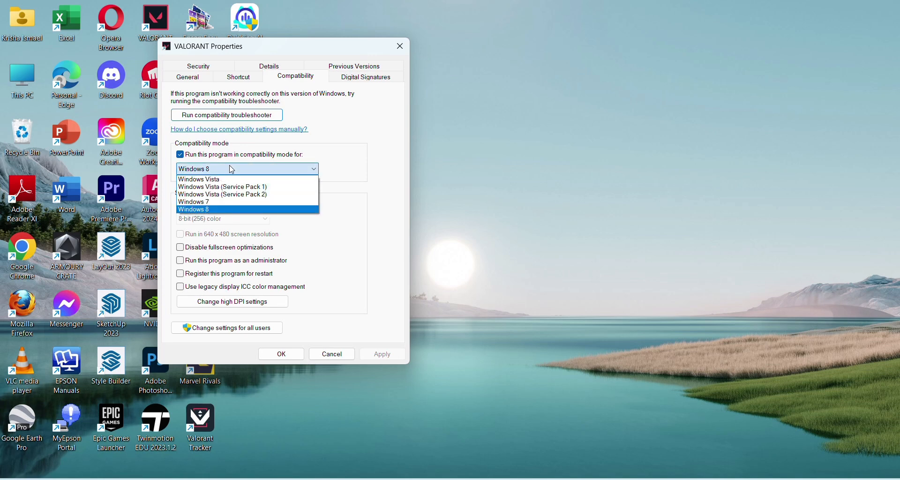
{"action": "left_click", "coordinate": [193, 209]}
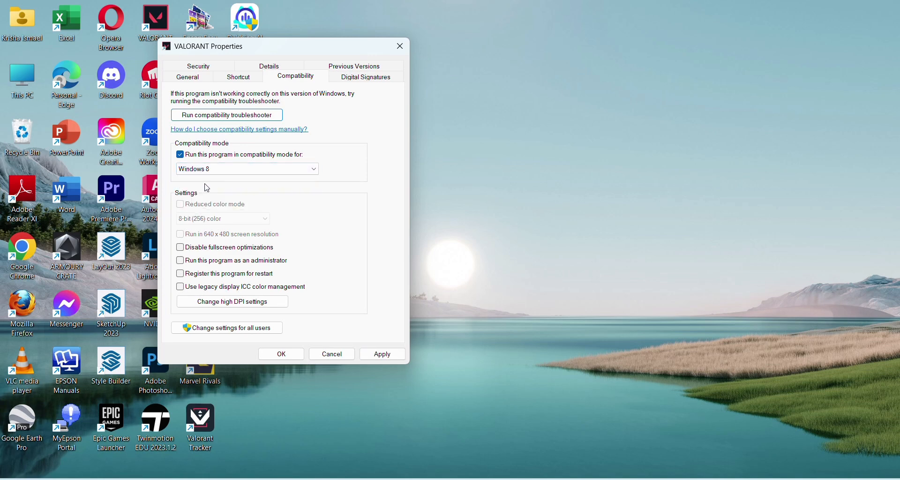
{"action": "left_click", "coordinate": [180, 260]}
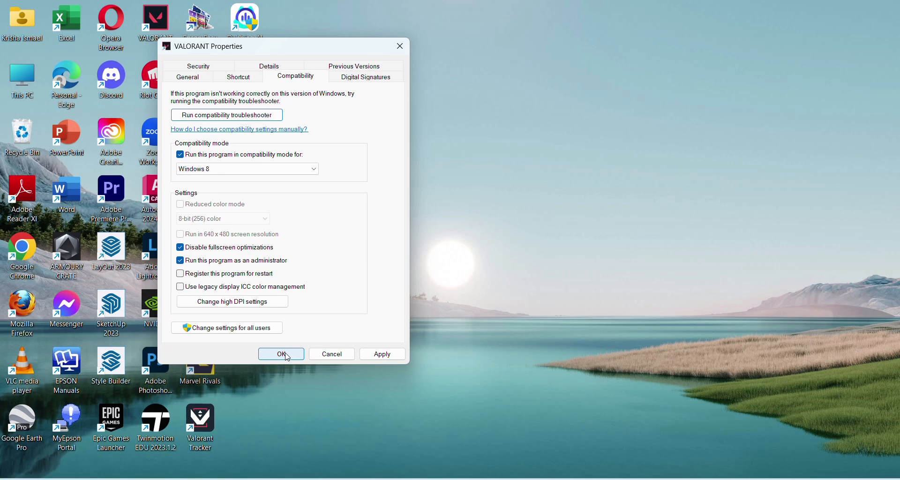
{"action": "left_click", "coordinate": [281, 354]}
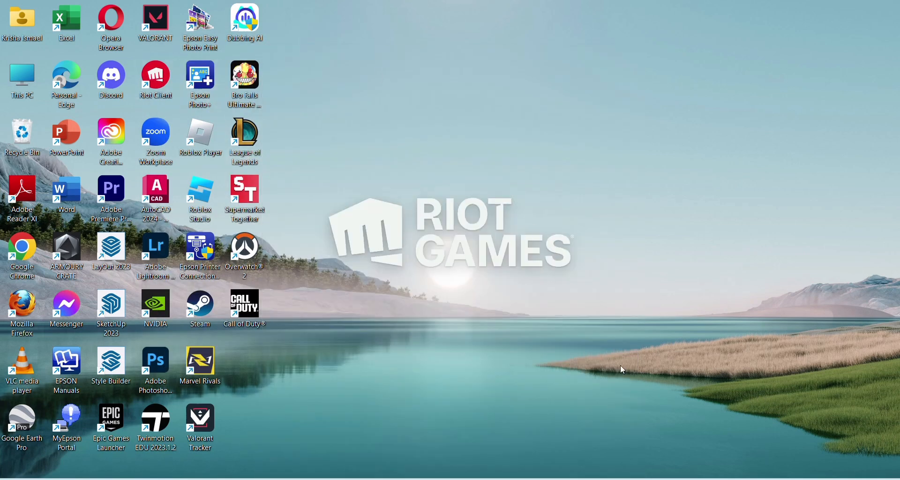
Step: Launch Riot Client and run Repair on VALORANT from the client settings
{"action": "double_click", "coordinate": [154, 19]}
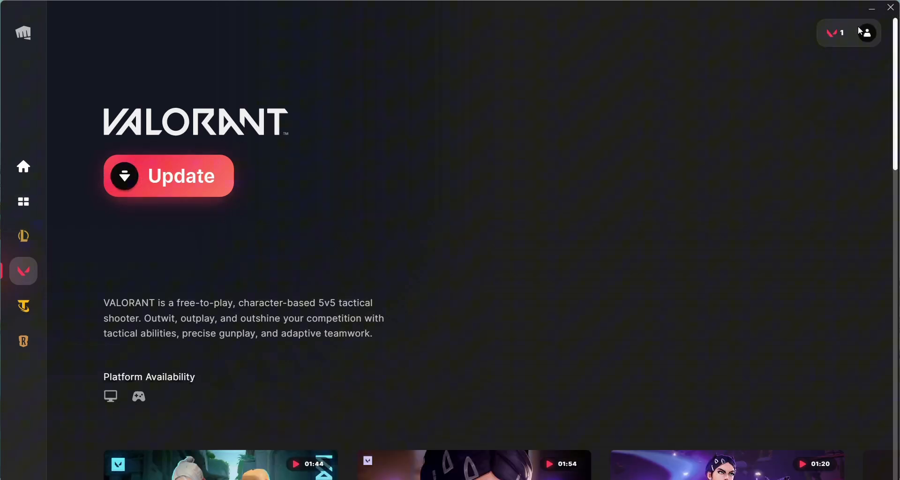
{"action": "left_click", "coordinate": [867, 33]}
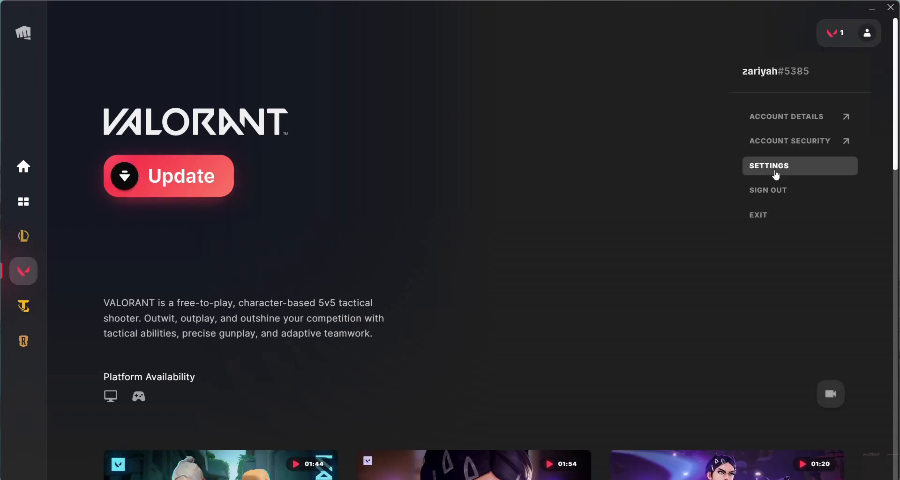
{"action": "left_click", "coordinate": [770, 166]}
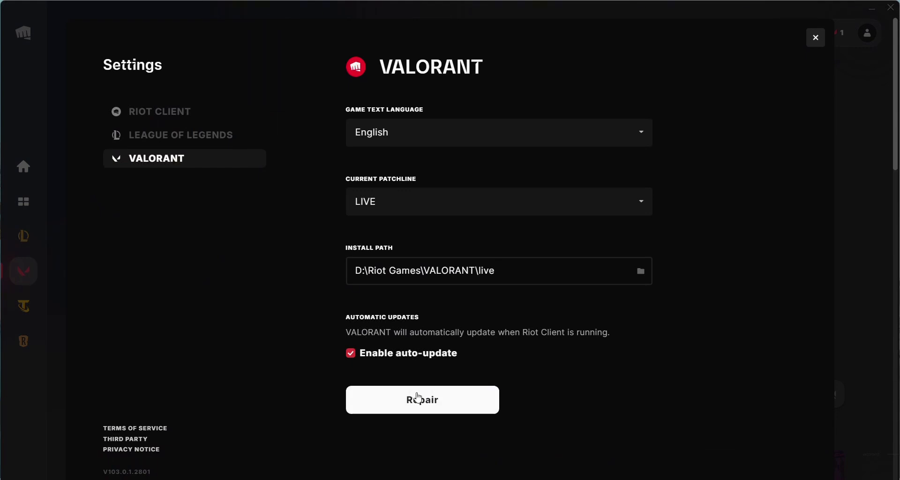
{"action": "left_click", "coordinate": [814, 37]}
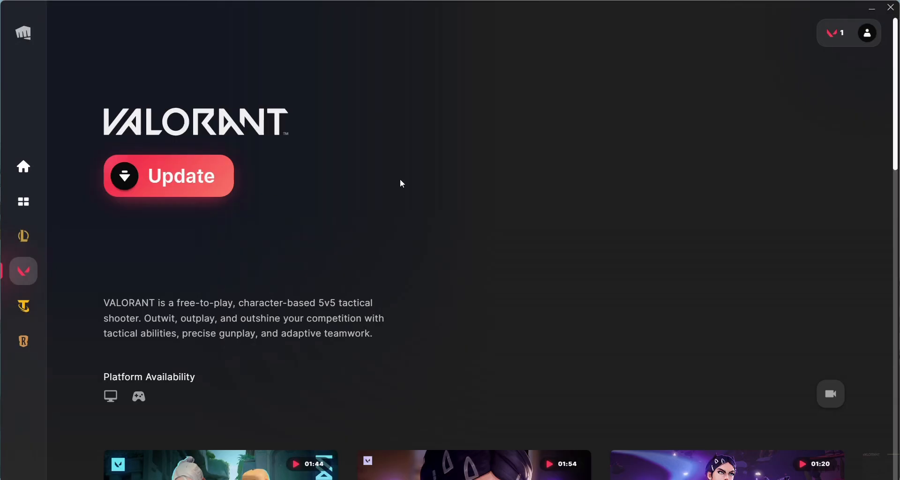
{"action": "mouse_move", "coordinate": [169, 176]}
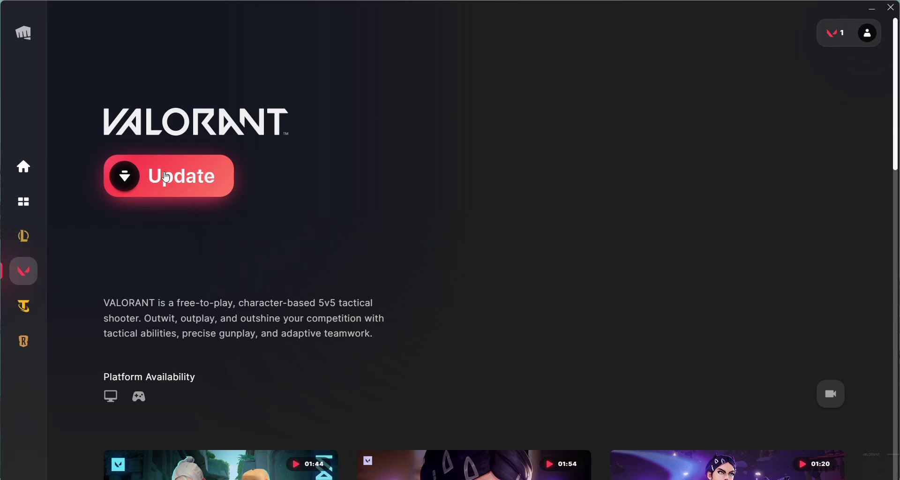
{"action": "mouse_move", "coordinate": [410, 19]}
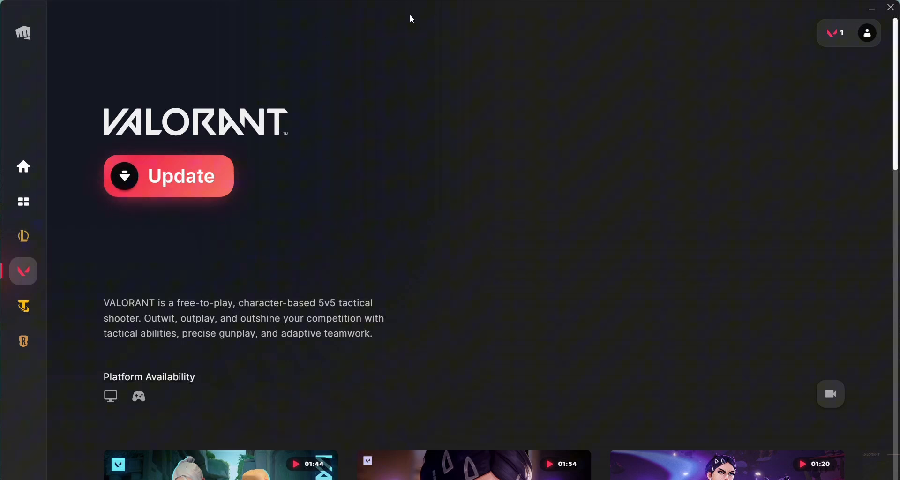